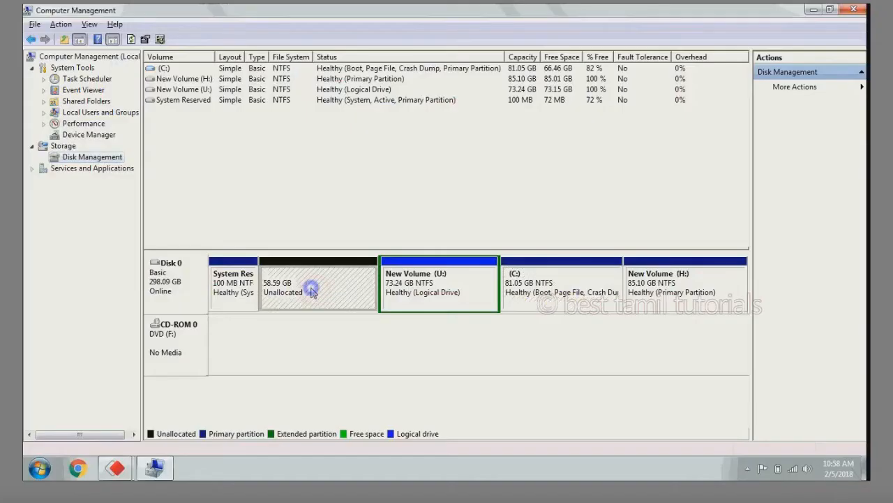
# Walk the New Simple Volume wizard for the unallocated space: 59999 MB, drive D, NTFS quick format
pyautogui.rightClick(311, 289)
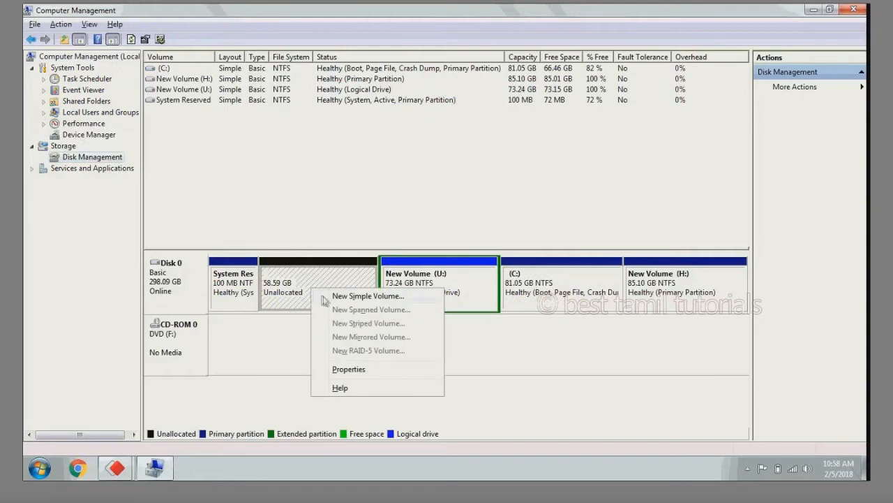
pyautogui.click(368, 296)
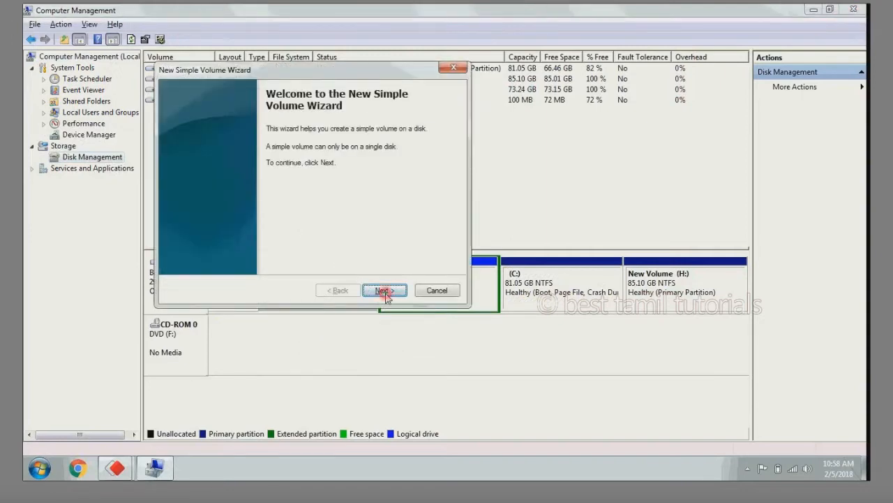
pyautogui.click(384, 289)
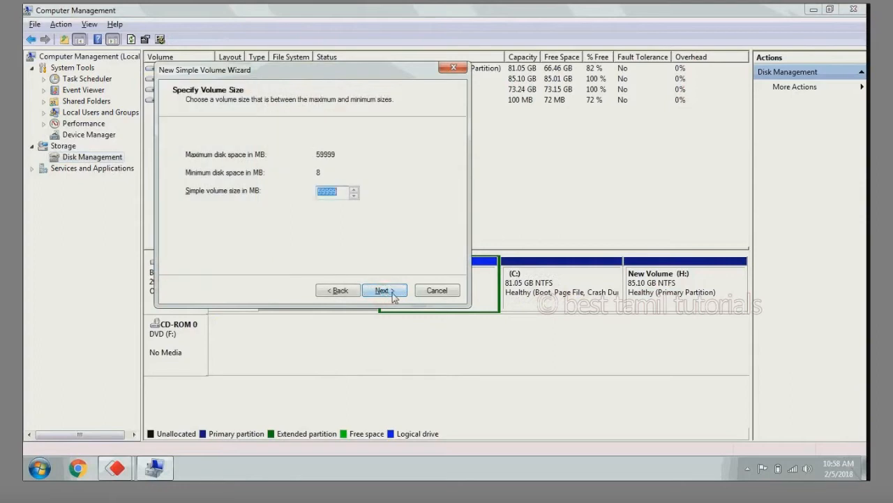
pyautogui.click(383, 289)
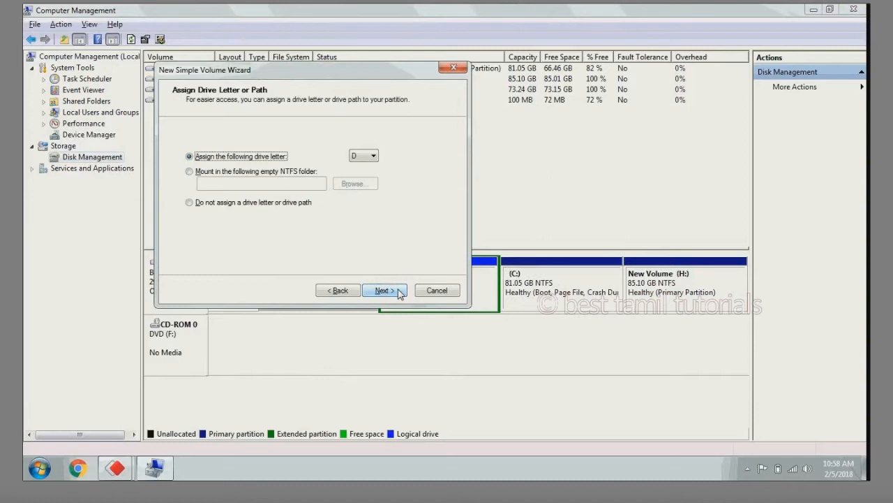
pyautogui.moveTo(391, 294)
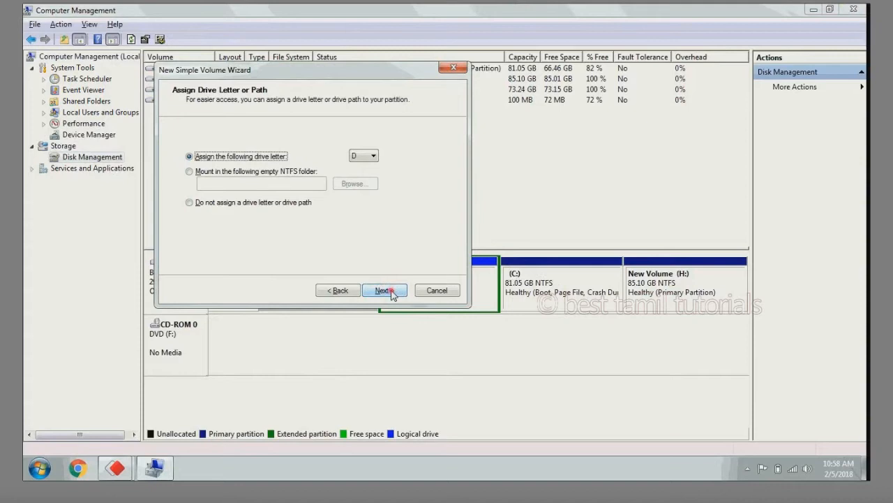
pyautogui.click(384, 290)
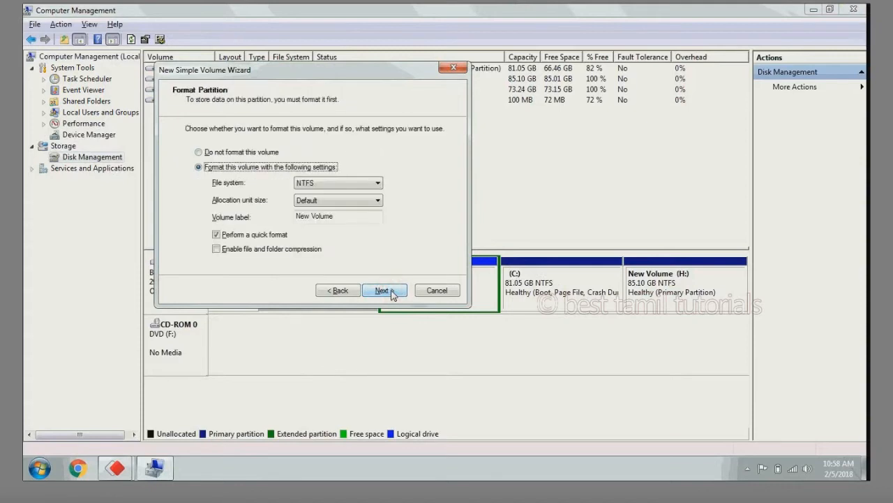
pyautogui.click(384, 289)
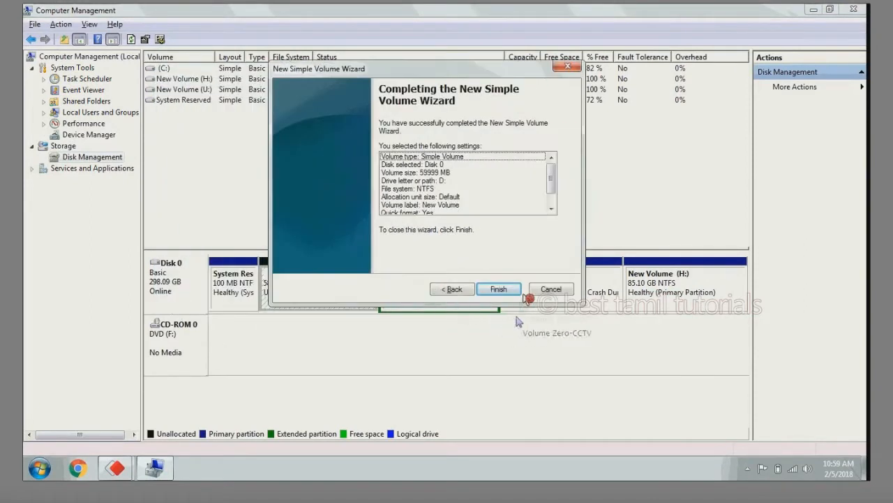
# Finish the wizard and acknowledge the maximum-partitions error that blocks the new volume
pyautogui.click(499, 288)
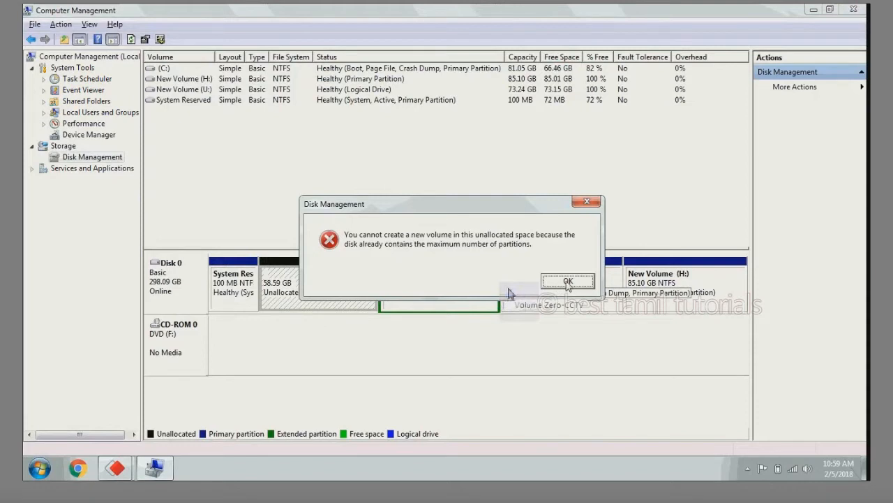
pyautogui.moveTo(454, 306)
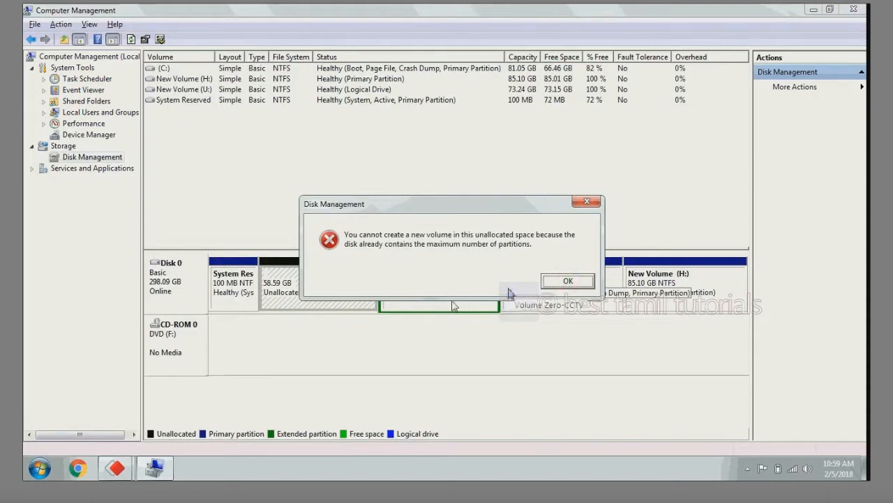
pyautogui.moveTo(355, 351)
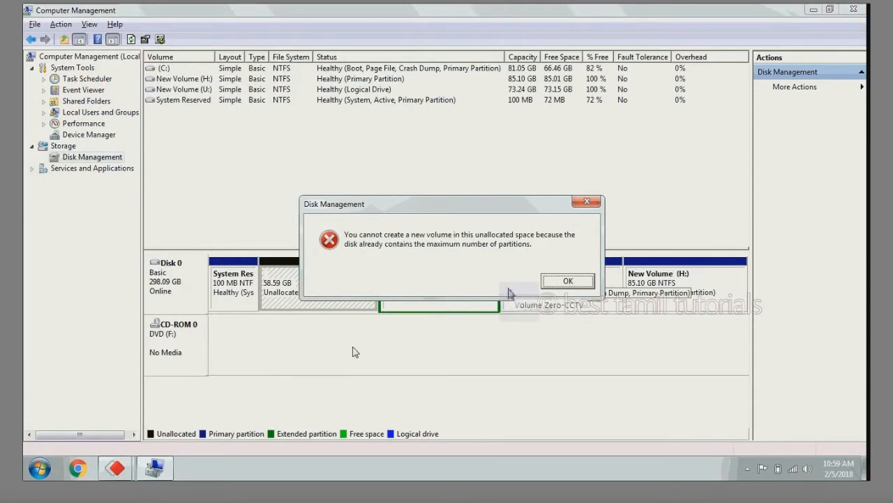
pyautogui.moveTo(413, 244)
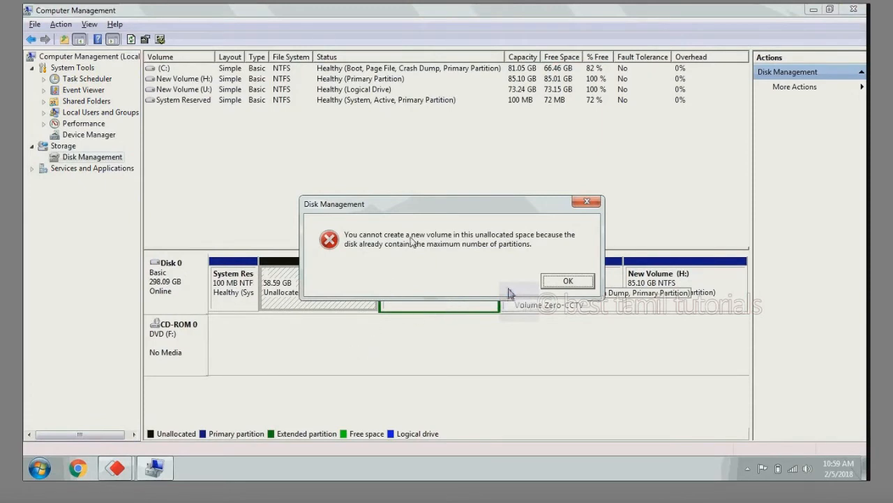
pyautogui.moveTo(405, 262)
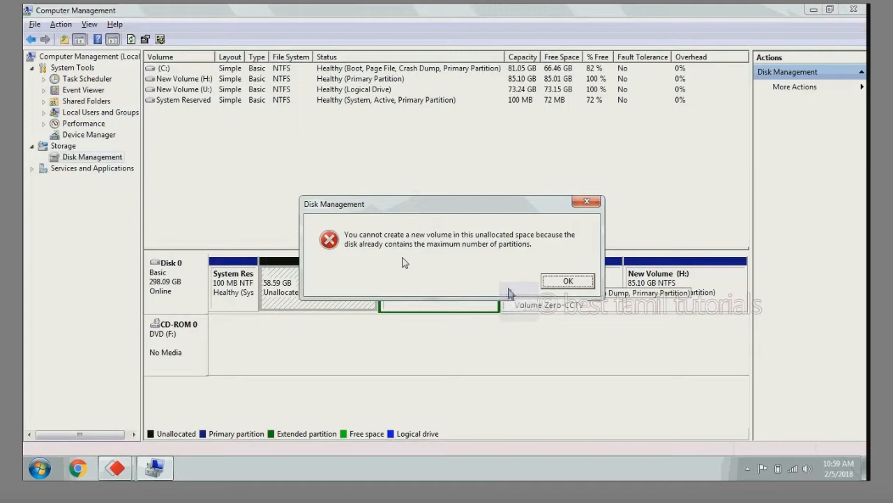
pyautogui.moveTo(557, 283)
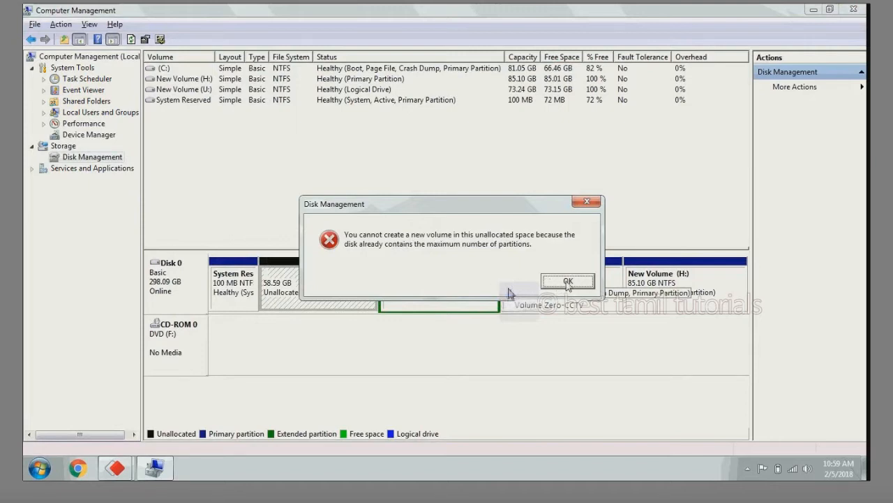
pyautogui.click(568, 281)
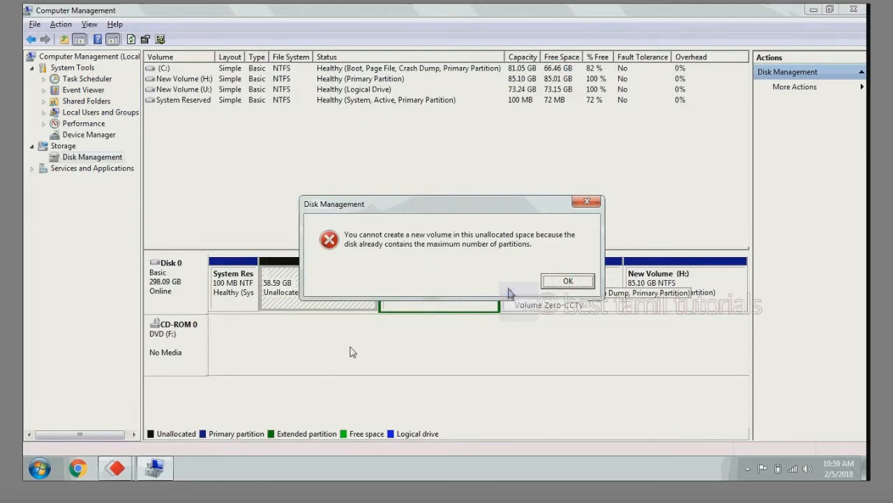
pyautogui.moveTo(372, 328)
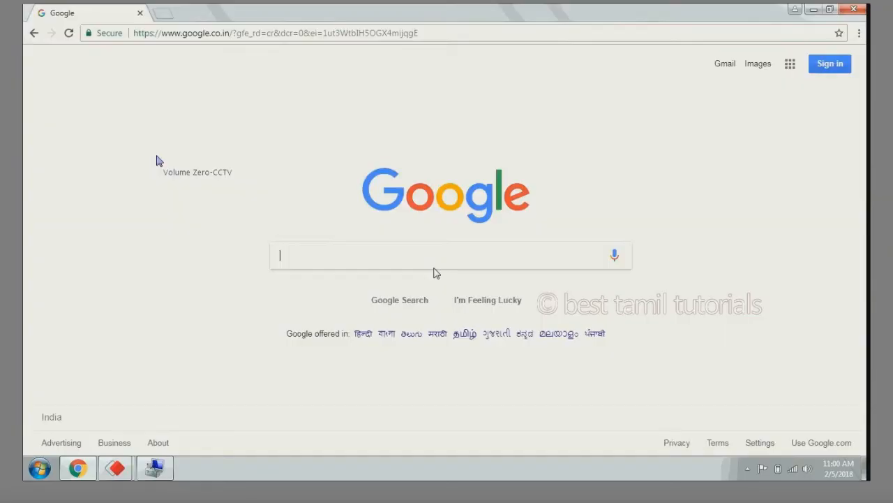
# Search Google for 'mini partition tool' and go to the MiniTool Partition Wizard site
pyautogui.write('mini p')
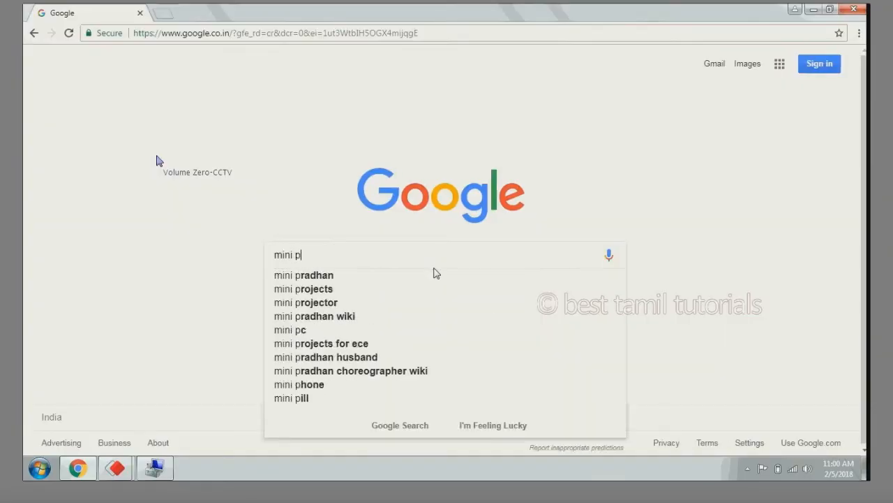
pyautogui.write('arti')
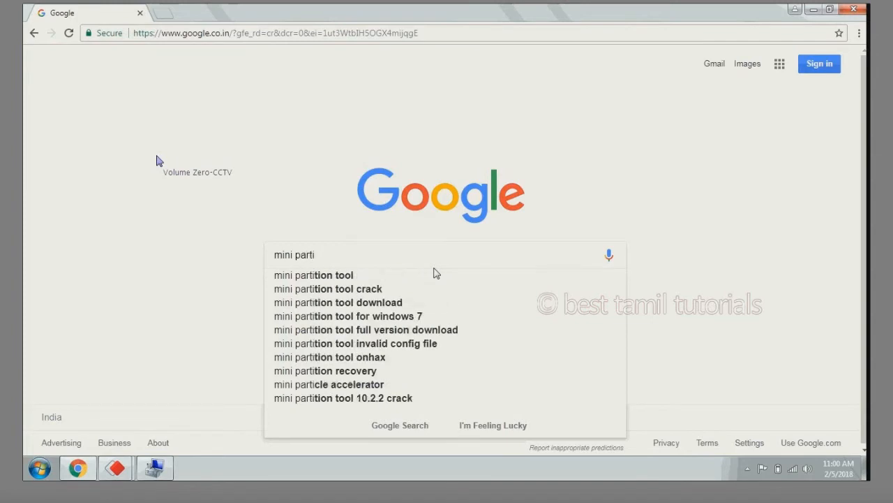
pyautogui.click(313, 274)
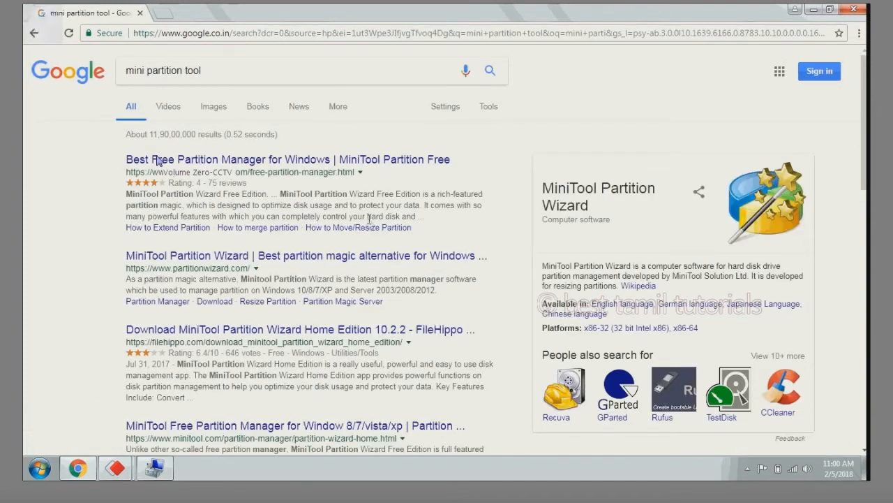
pyautogui.moveTo(318, 266)
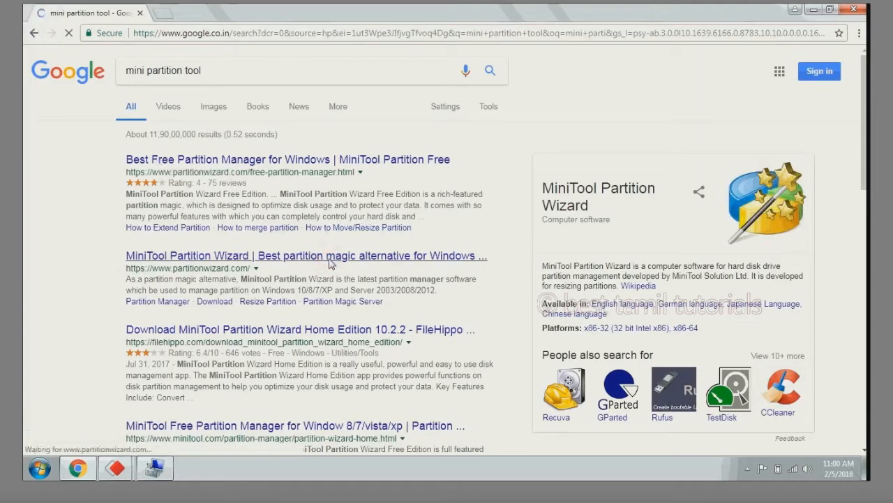
pyautogui.click(305, 255)
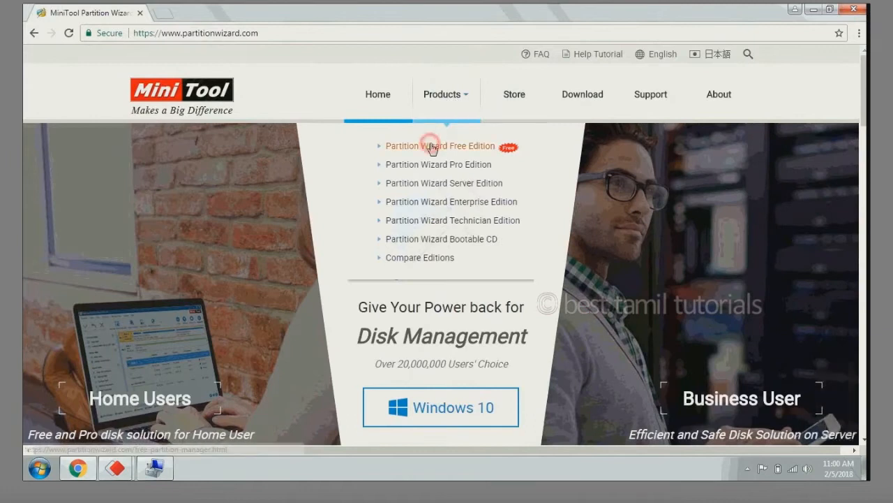
# Download the Partition Wizard Free installer pw102-free.exe and view it in Chrome's downloads
pyautogui.click(435, 145)
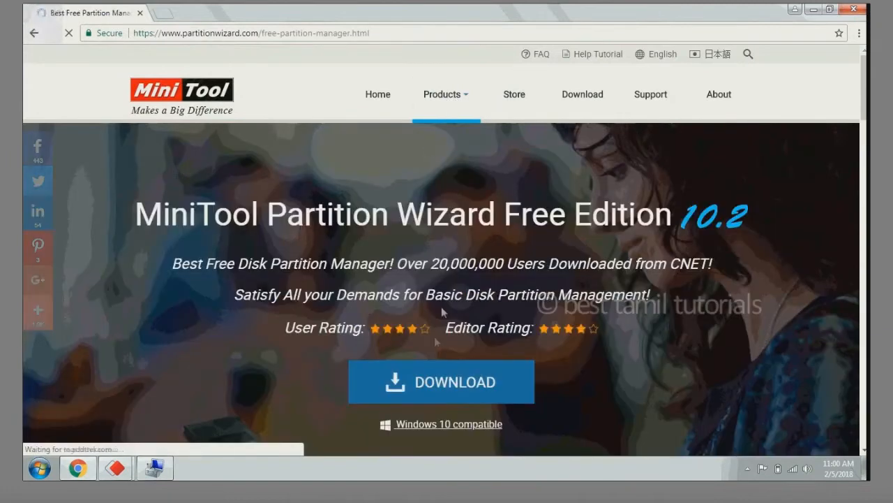
pyautogui.click(441, 381)
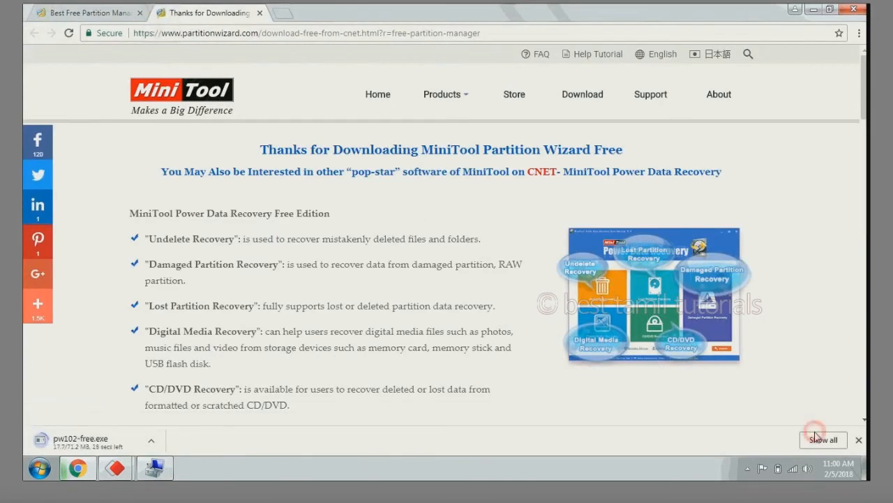
pyautogui.click(823, 440)
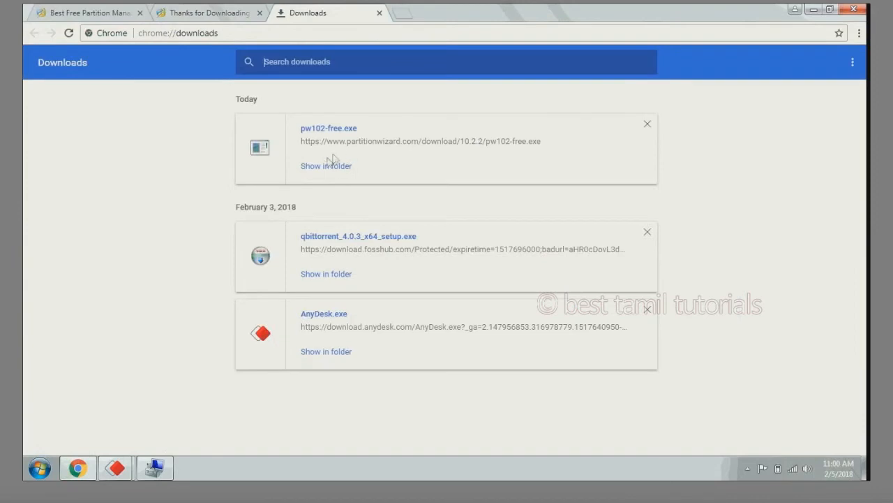
pyautogui.moveTo(696, 158)
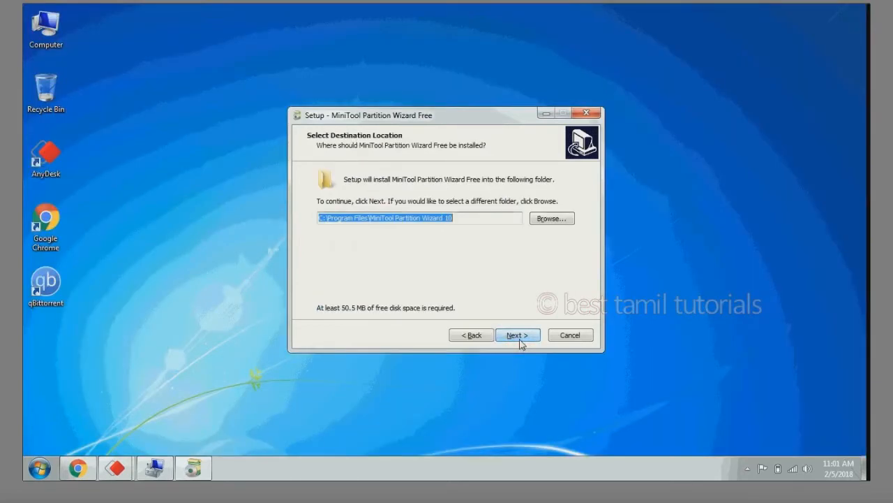
# Install MiniTool Partition Wizard Free with default folder and desktop shortcut, then launch it
pyautogui.click(517, 334)
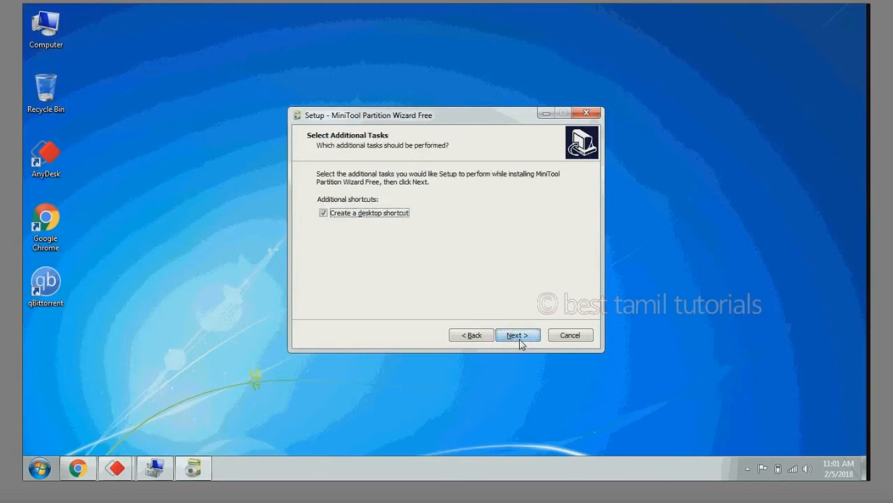
pyautogui.click(518, 334)
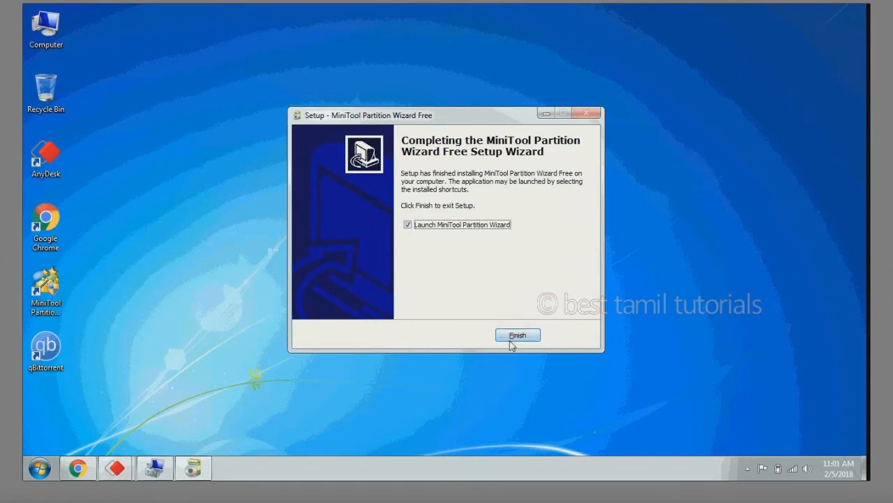
pyautogui.click(518, 335)
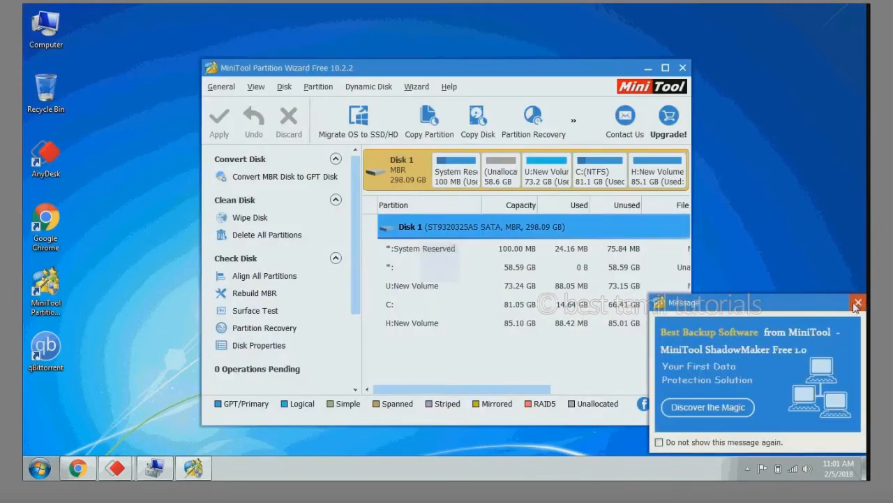
# Dismiss the promo message and select the 58.6 GB unallocated space on Disk 1
pyautogui.click(841, 303)
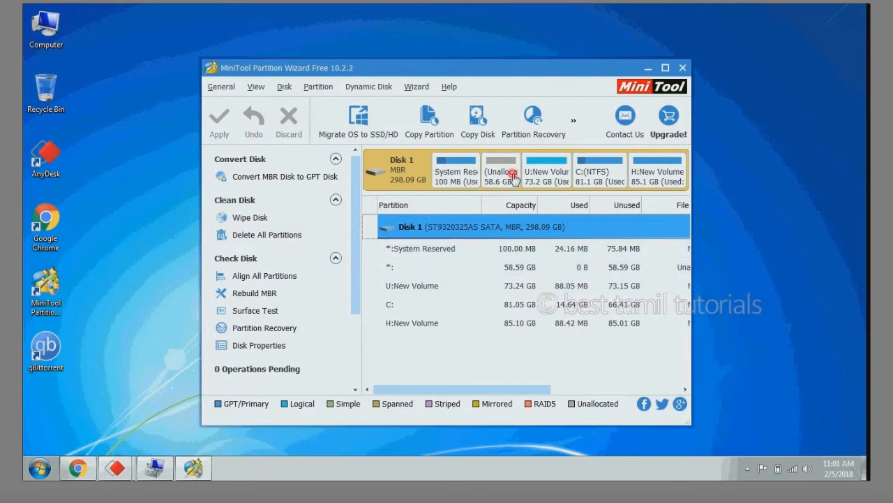
pyautogui.click(502, 170)
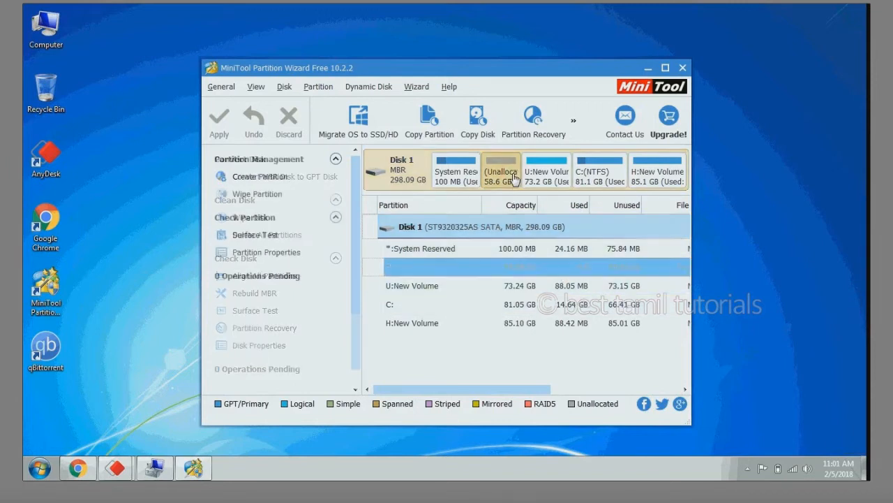
pyautogui.click(501, 169)
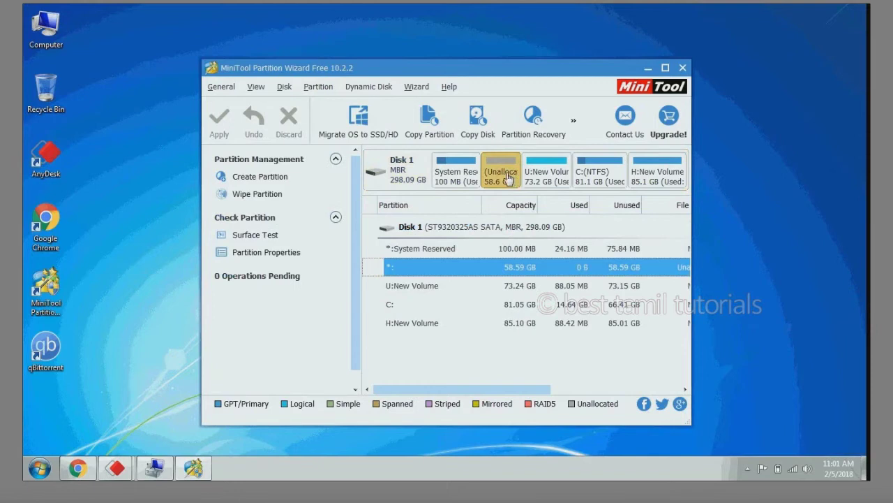
pyautogui.moveTo(499, 178)
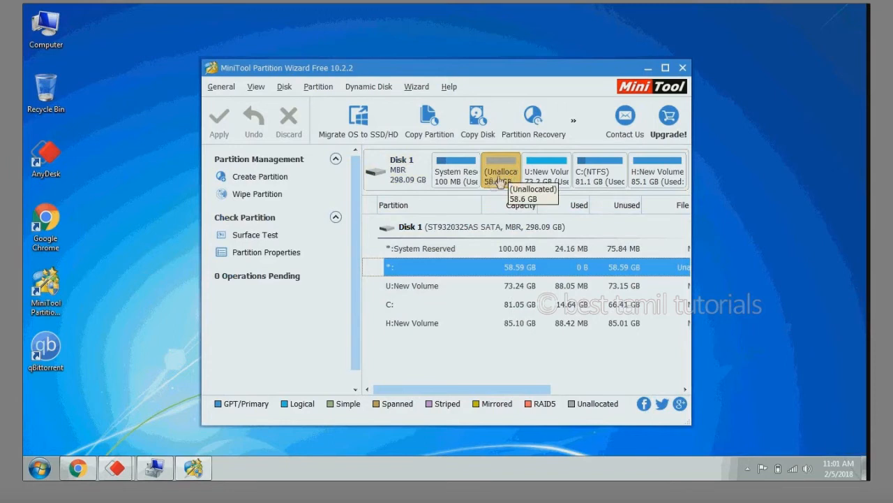
# Create a logical NTFS partition labelled 'test' with drive letter D: on the unallocated space
pyautogui.rightClick(500, 170)
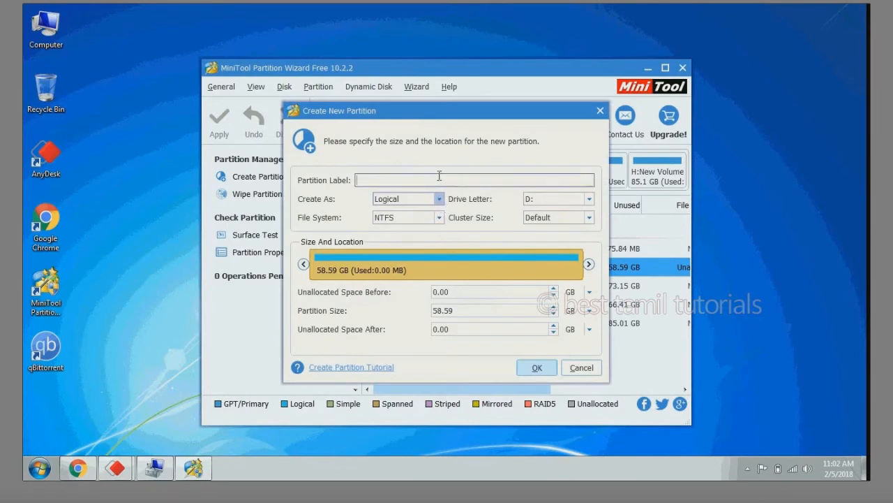
pyautogui.moveTo(454, 237)
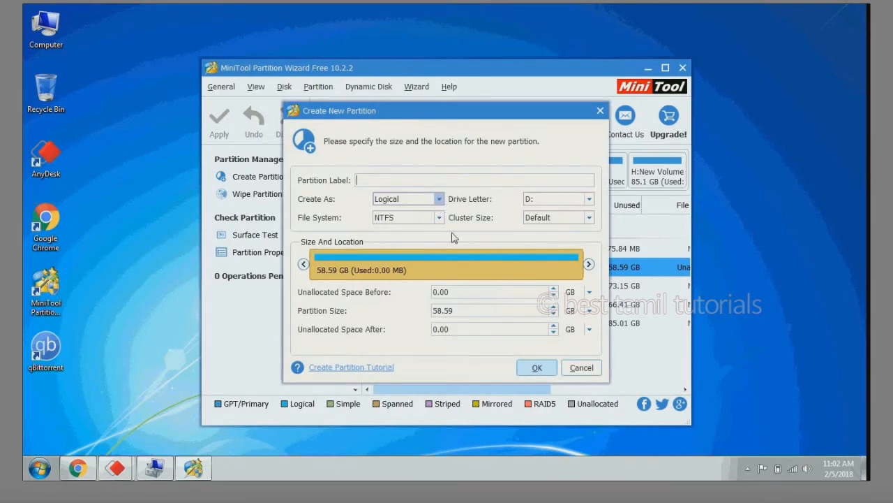
pyautogui.write('test')
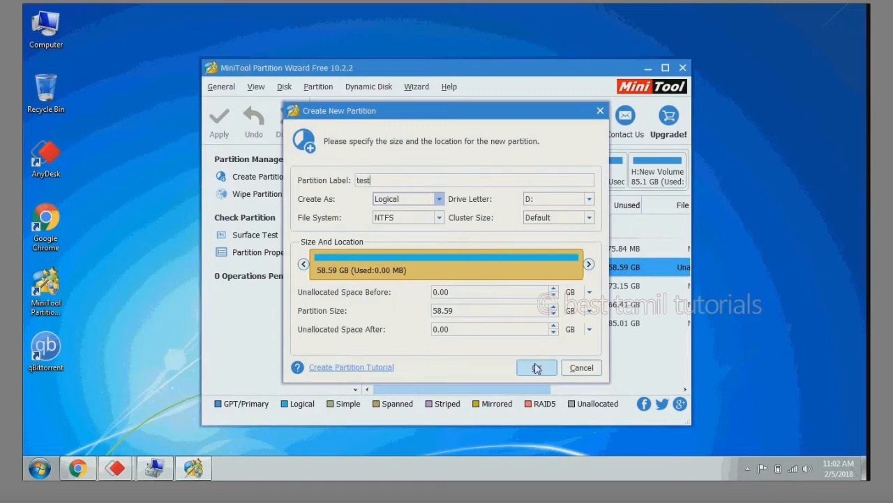
pyautogui.click(537, 368)
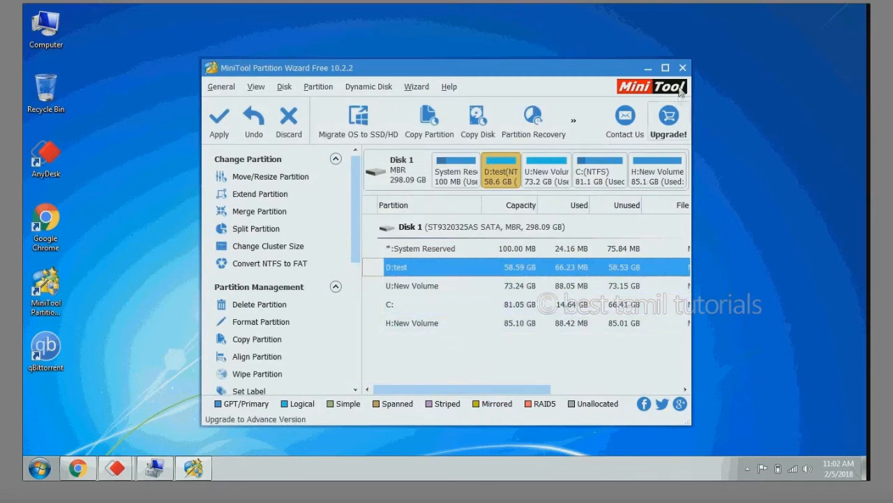
# Apply the pending partition changes, then bring up Disk Management to verify
pyautogui.click(665, 67)
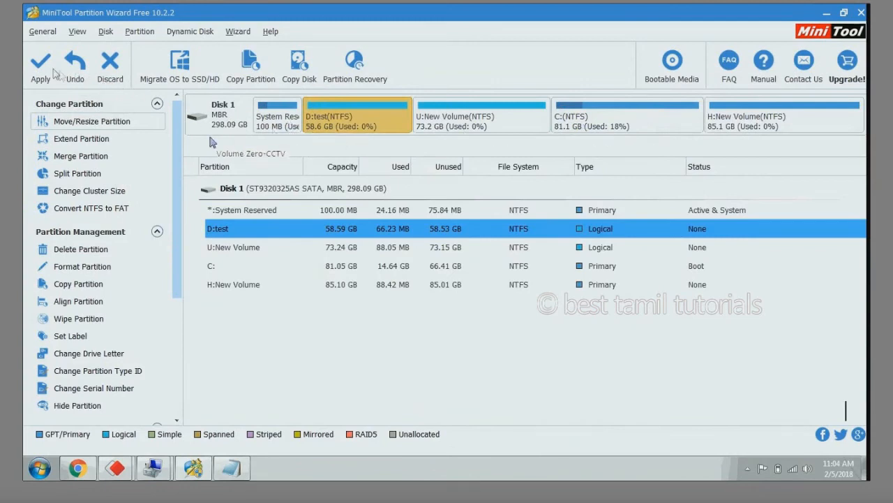
pyautogui.moveTo(63, 70)
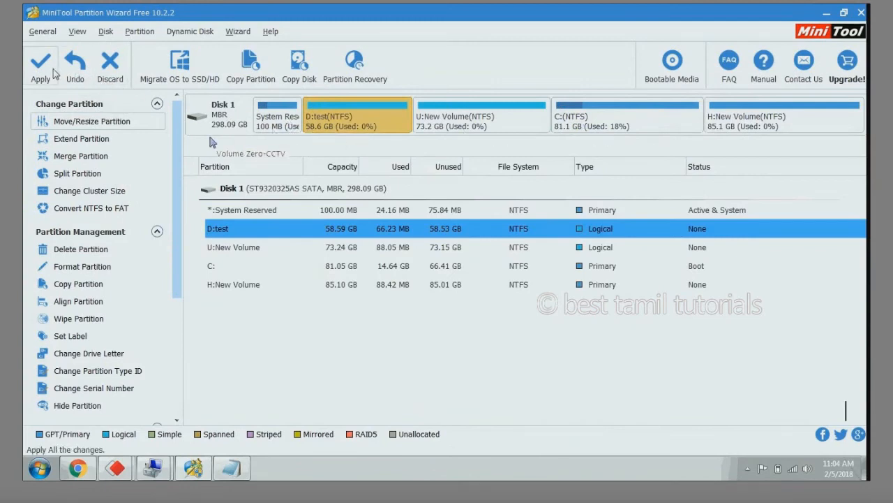
pyautogui.click(41, 59)
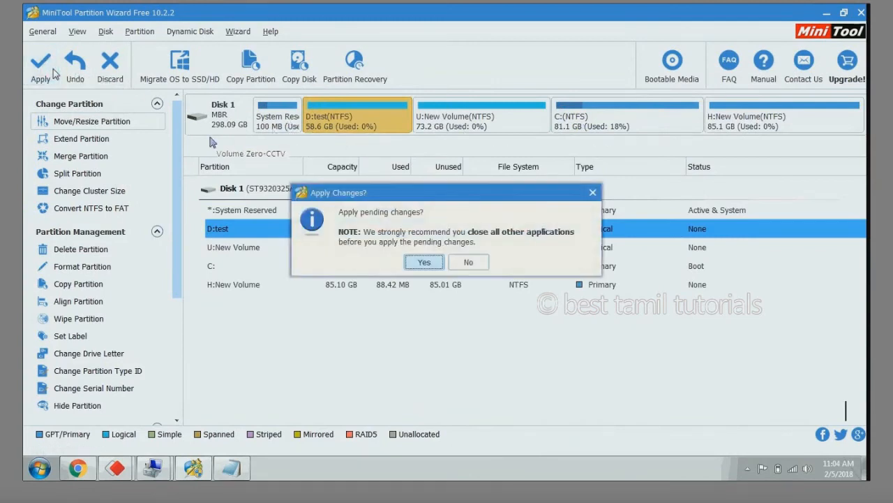
pyautogui.moveTo(438, 278)
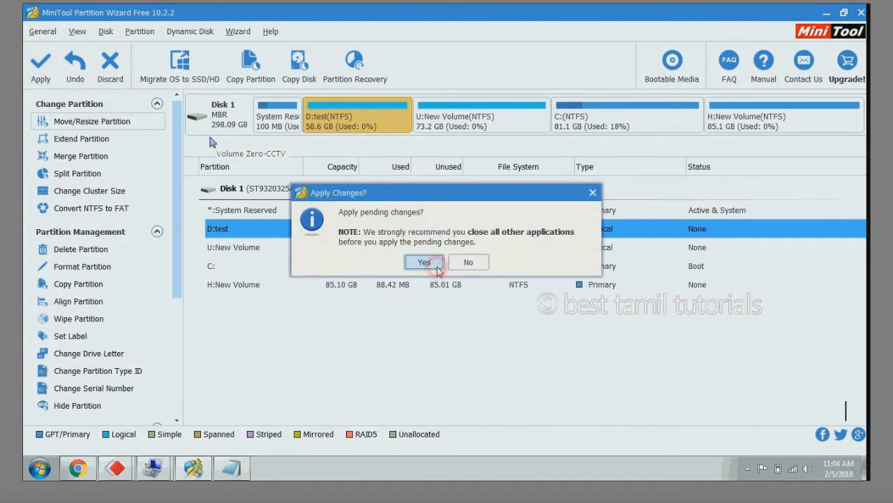
pyautogui.click(423, 262)
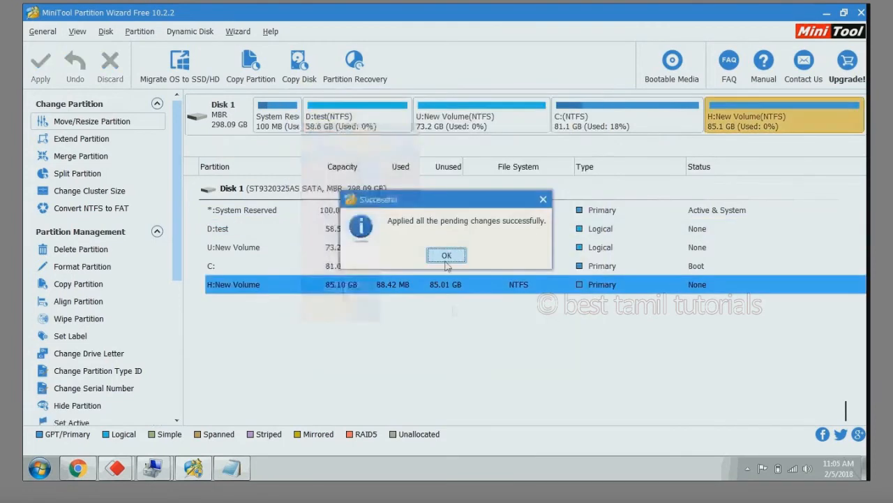
pyautogui.click(446, 255)
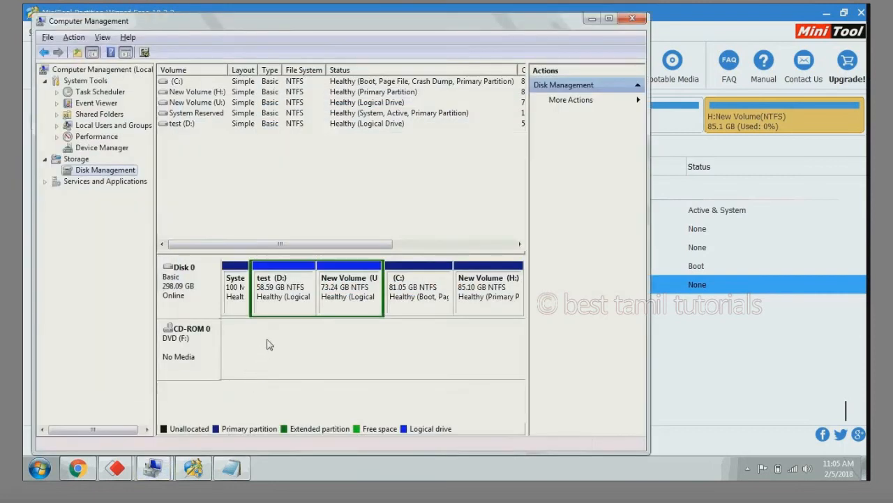
pyautogui.moveTo(287, 300)
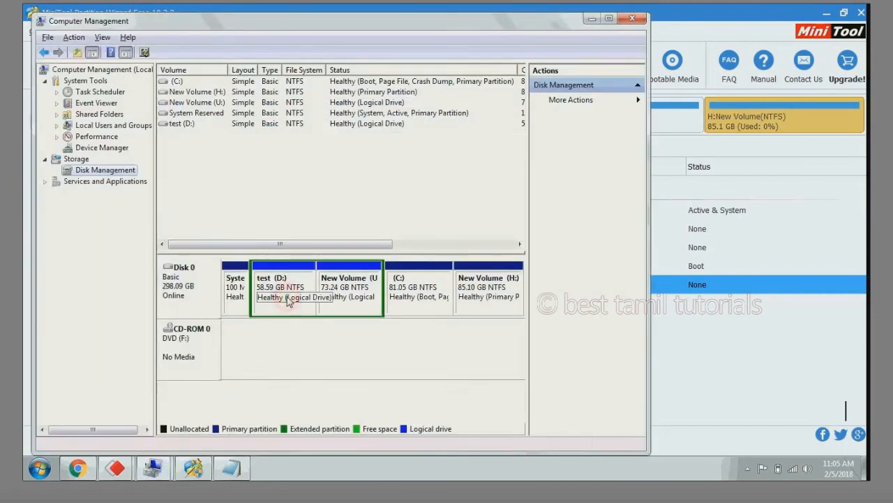
# Inspect test (D:) in Disk Management and bring up the Start menu
pyautogui.rightClick(279, 299)
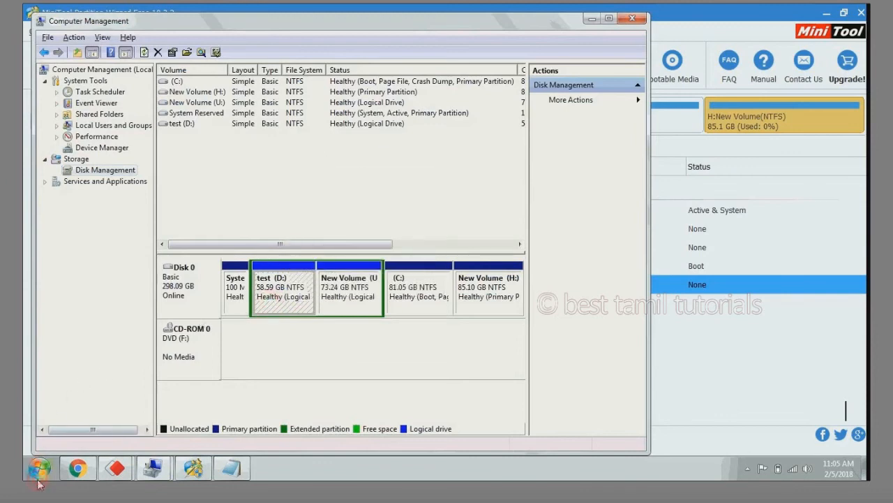
pyautogui.click(37, 467)
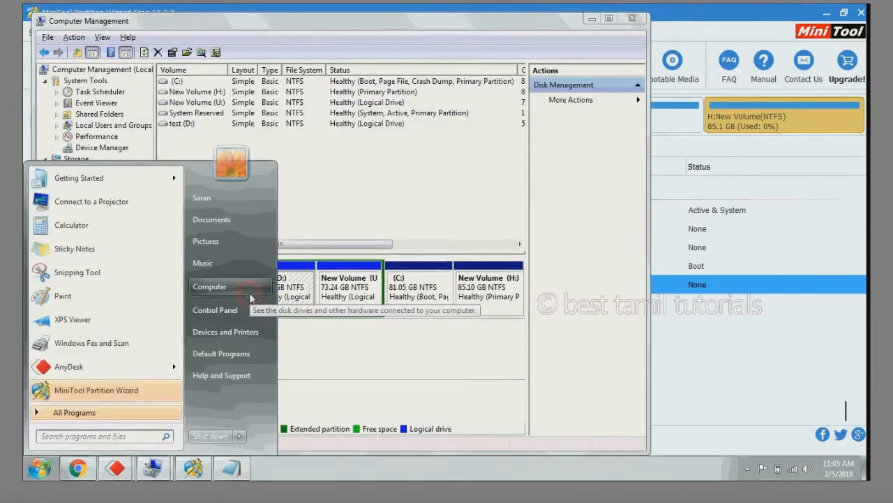
# Confirm test (D:) appears in Computer with 58.5 GB free, then return to Partition Wizard
pyautogui.click(210, 286)
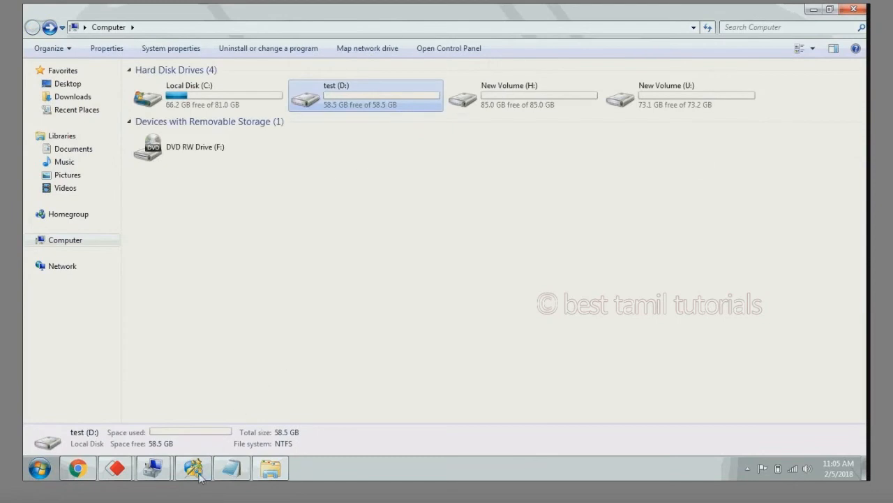
pyautogui.click(194, 467)
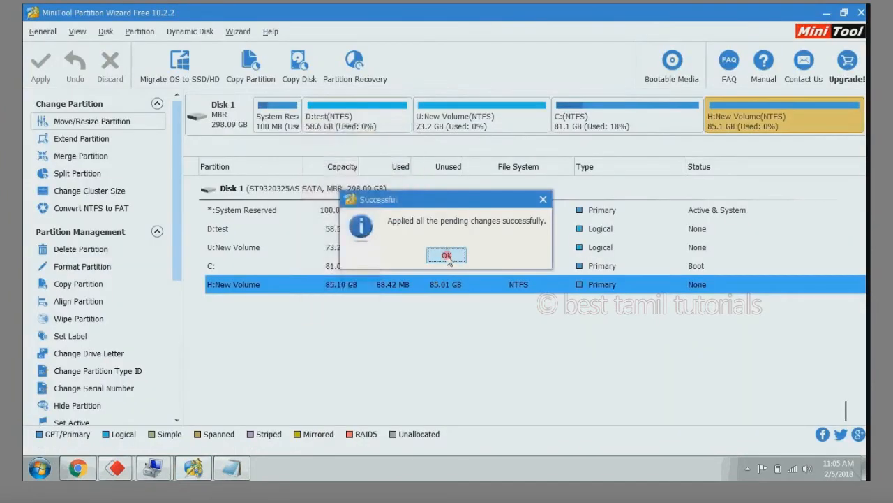
# Dismiss the success notice and recheck test (D:) in Disk Management as a healthy 58.59 GB NTFS logical drive
pyautogui.click(447, 255)
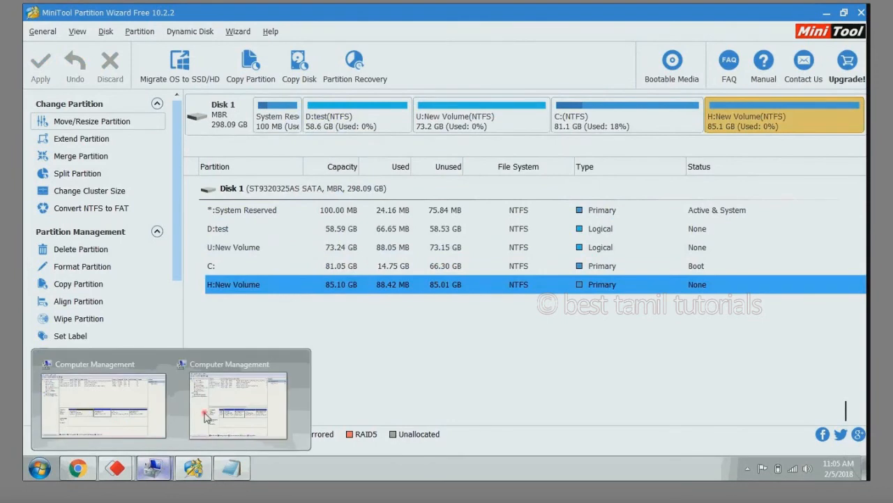
pyautogui.click(236, 406)
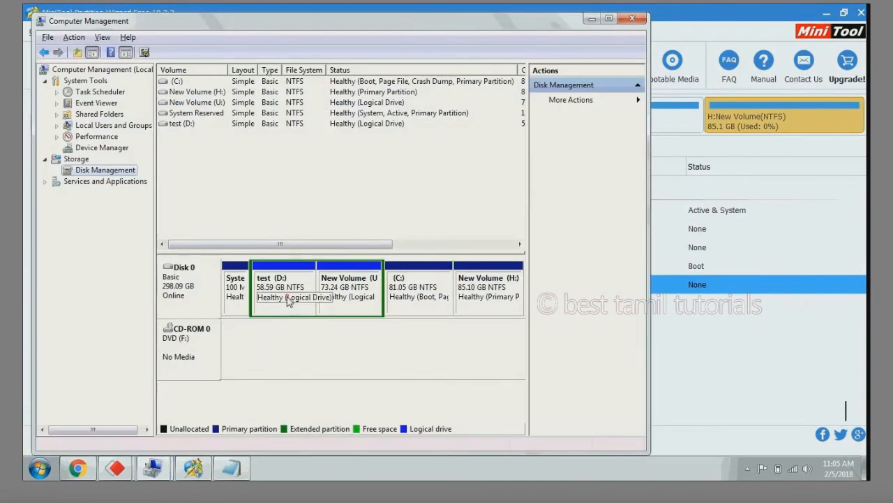
pyautogui.rightClick(288, 297)
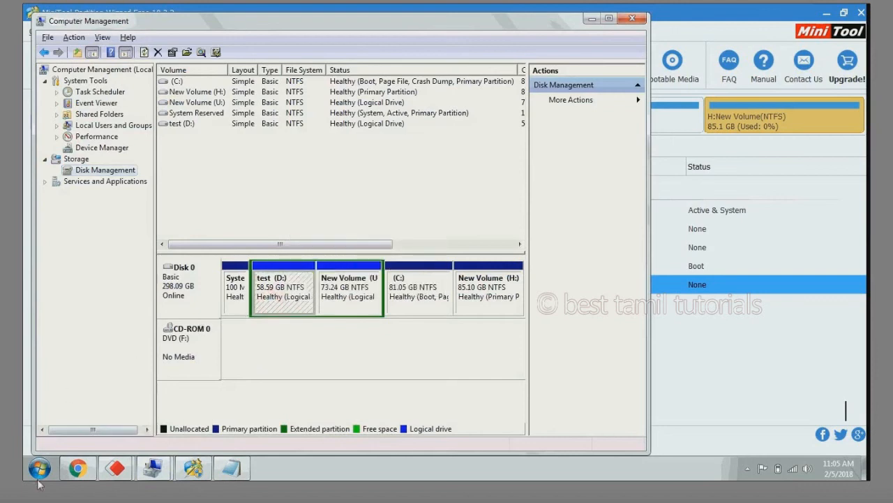
pyautogui.click(28, 465)
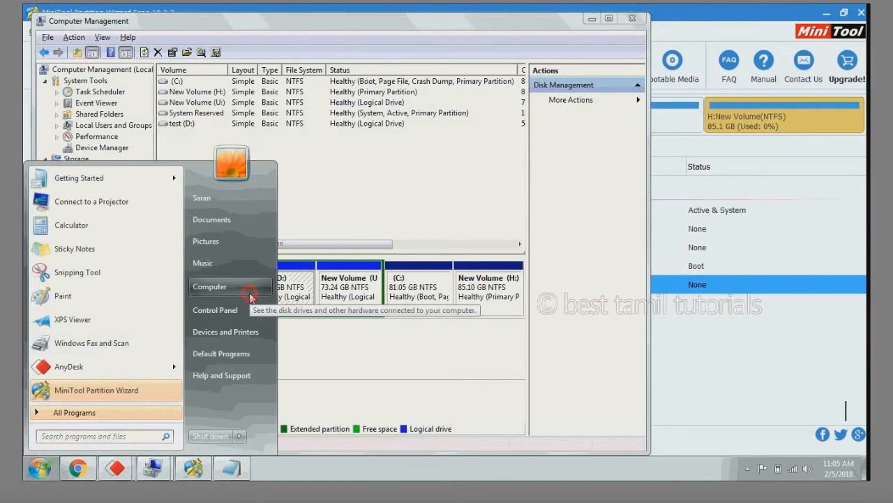
# Browse the empty test (D:) drive in Computer, showing 58.5 GB free, then return to Partition Wizard
pyautogui.click(210, 286)
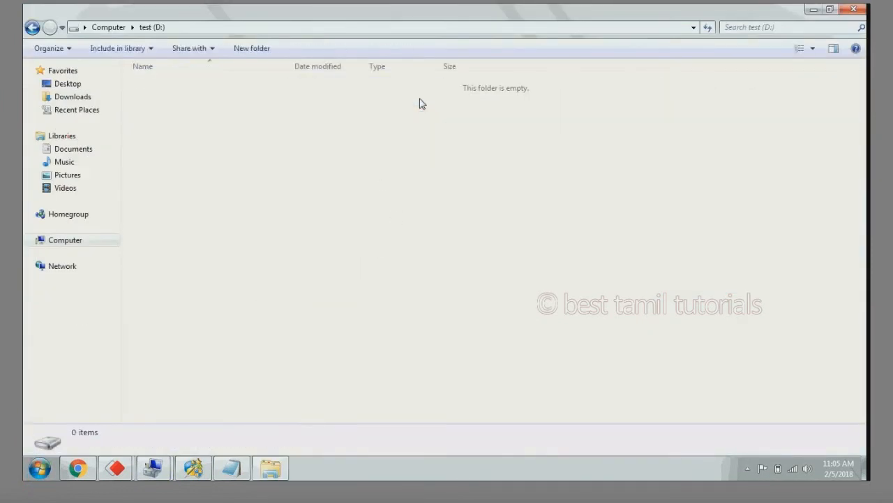
pyautogui.click(31, 23)
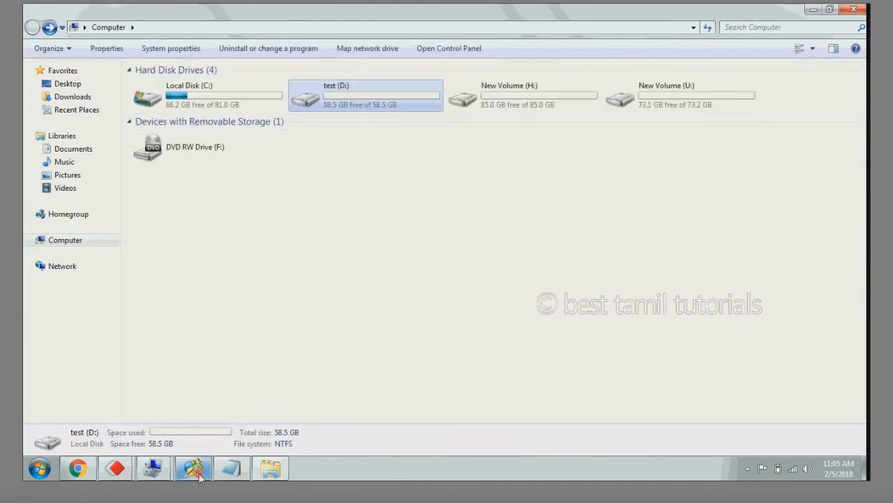
pyautogui.click(193, 468)
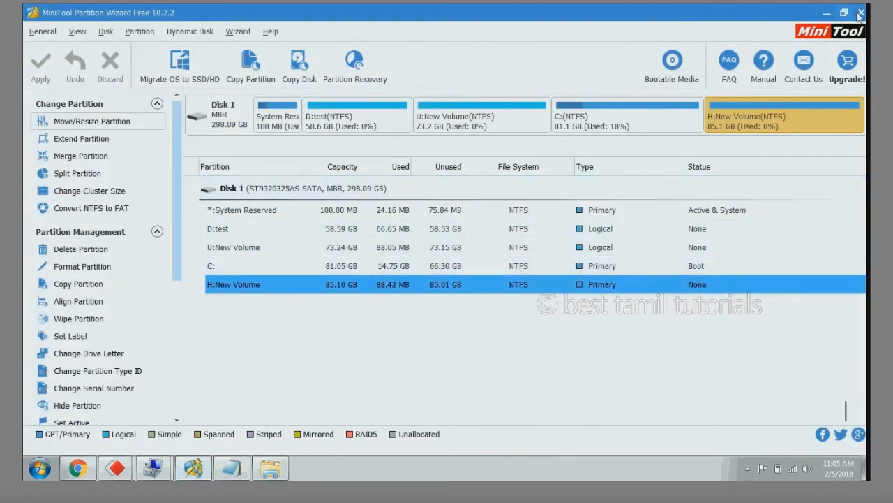